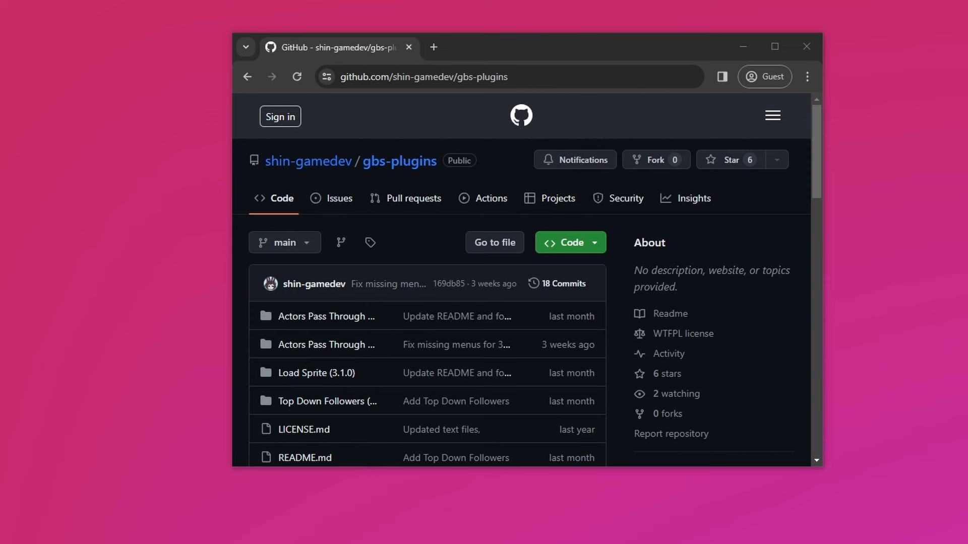
pyautogui.moveTo(268, 430)
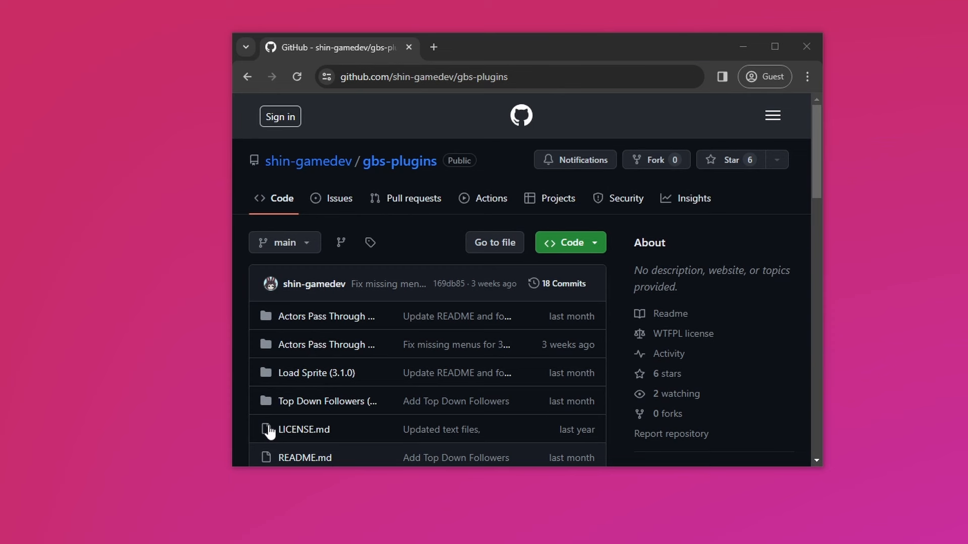
pyautogui.moveTo(619, 272)
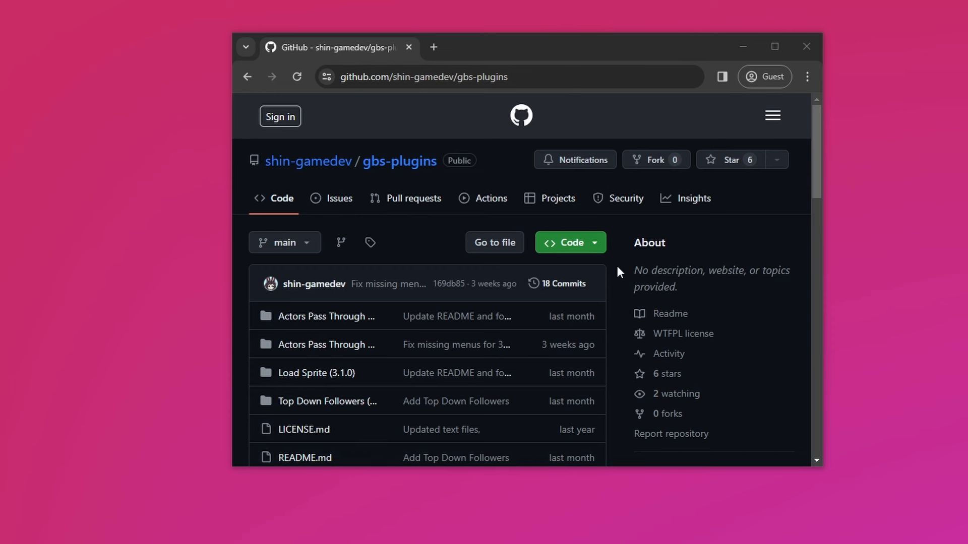
# - Open the gbs-plugins Code dropdown to reveal the Clone and Download ZIP options
pyautogui.click(569, 242)
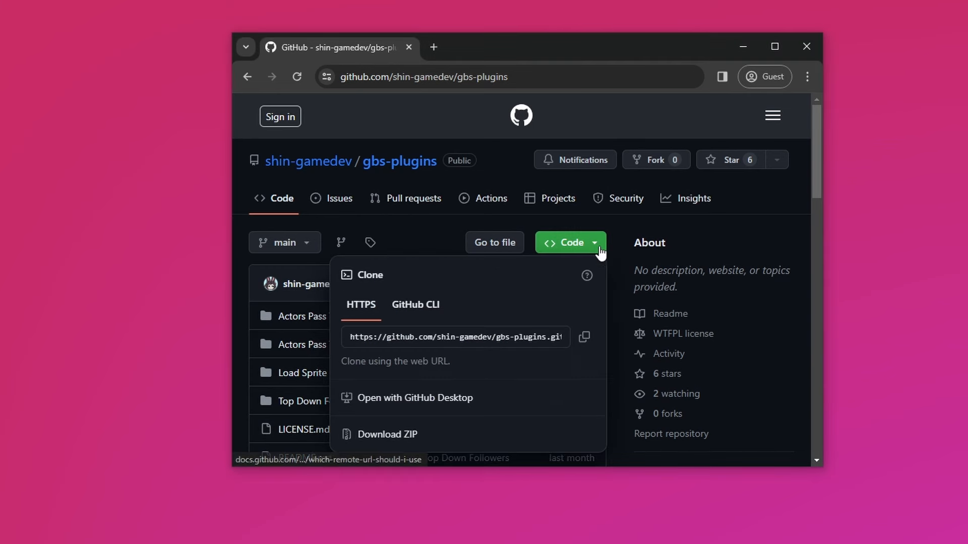
pyautogui.moveTo(548, 439)
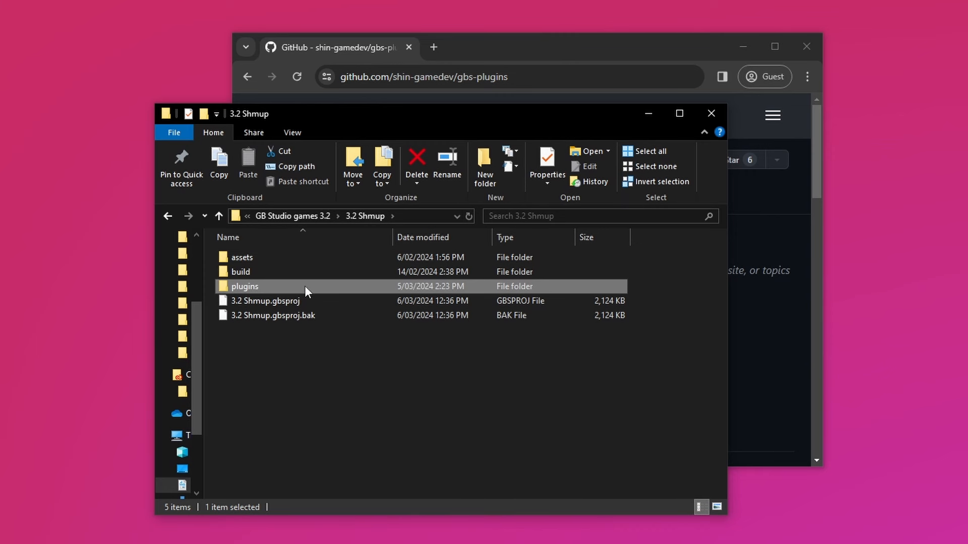
pyautogui.moveTo(272, 287)
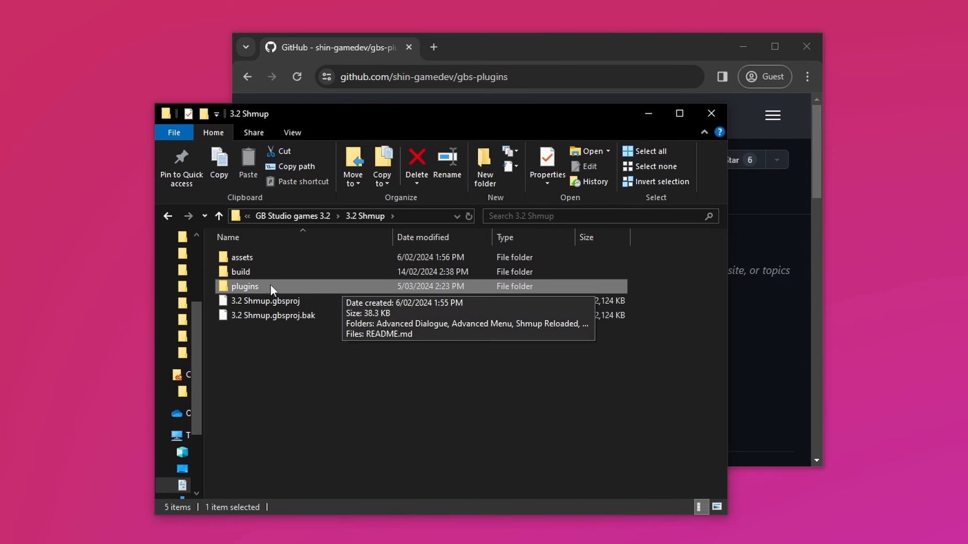
# - Go into the project's plugins folder, then into the Shmup Reloaded folder
pyautogui.doubleClick(244, 286)
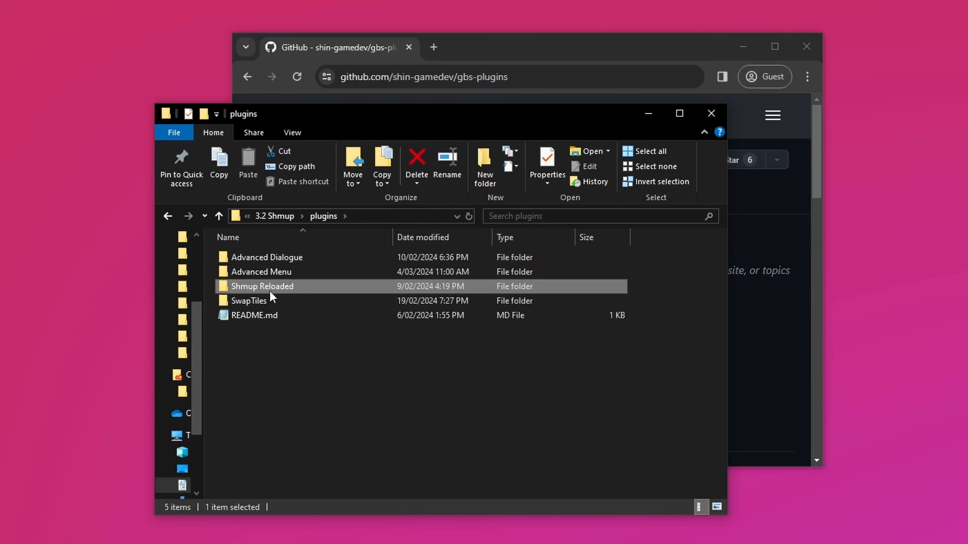
pyautogui.moveTo(309, 291)
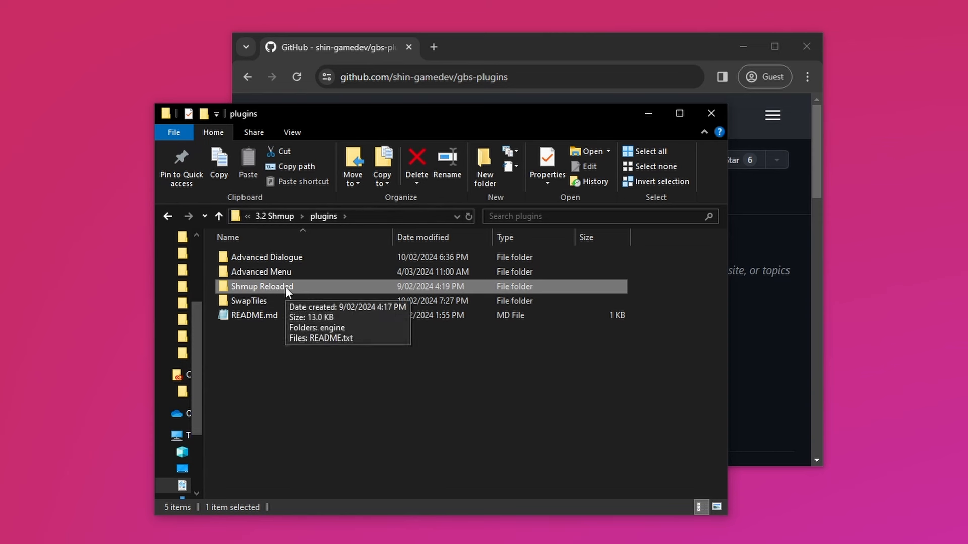
pyautogui.doubleClick(261, 286)
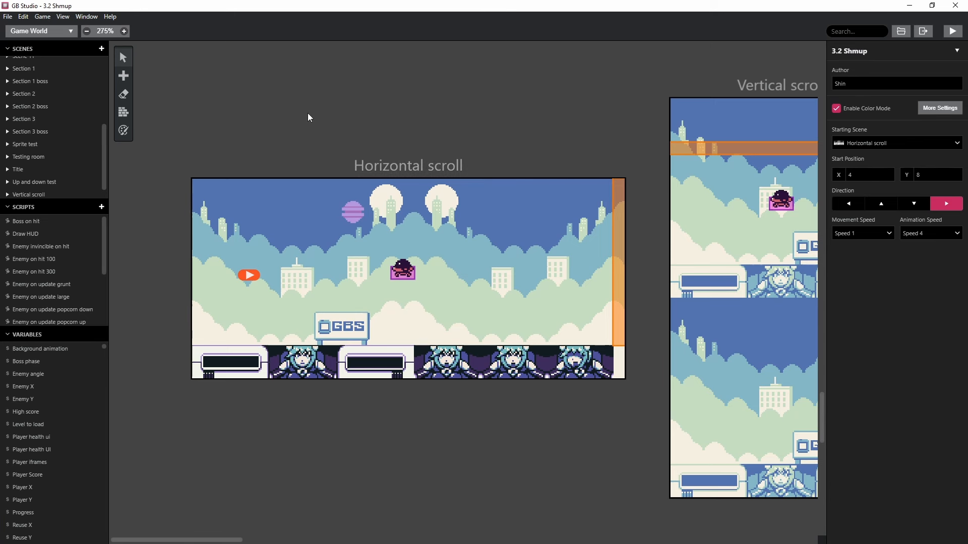
pyautogui.moveTo(539, 191)
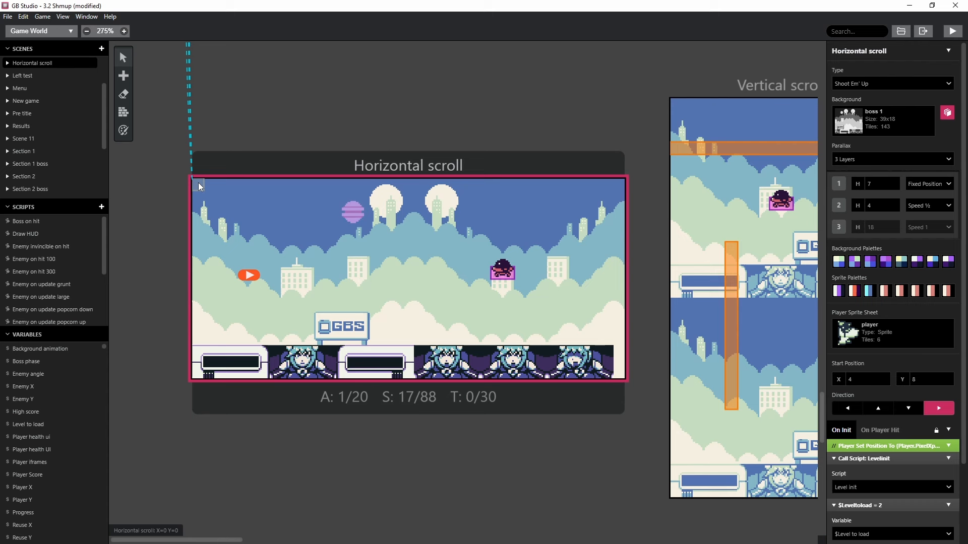
pyautogui.moveTo(199, 187)
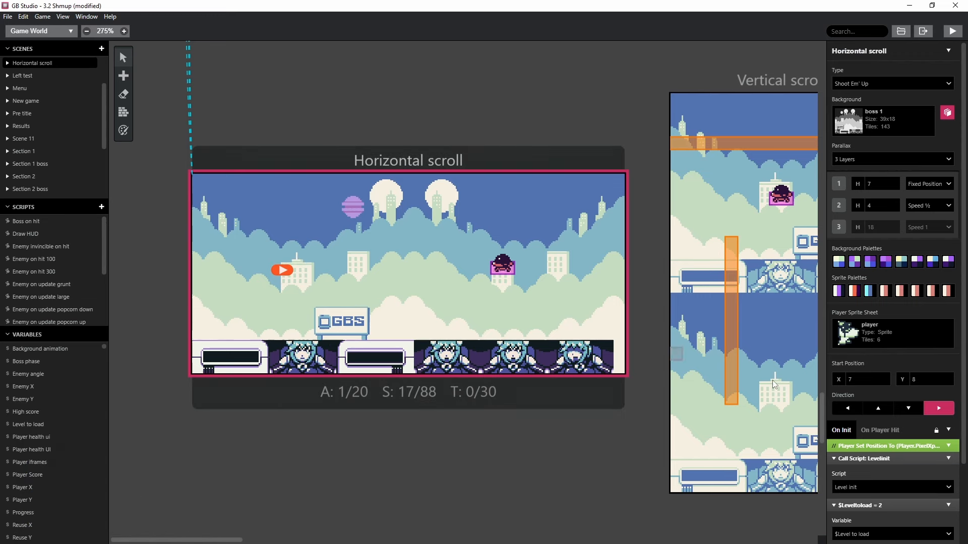
# - Try left and up as the player start direction, then settle on facing right
pyautogui.click(846, 409)
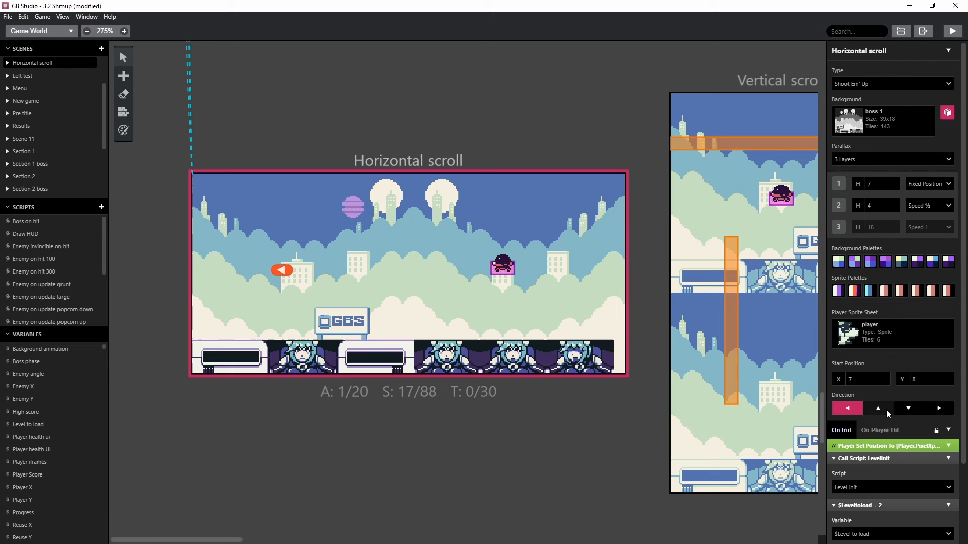
pyautogui.click(877, 408)
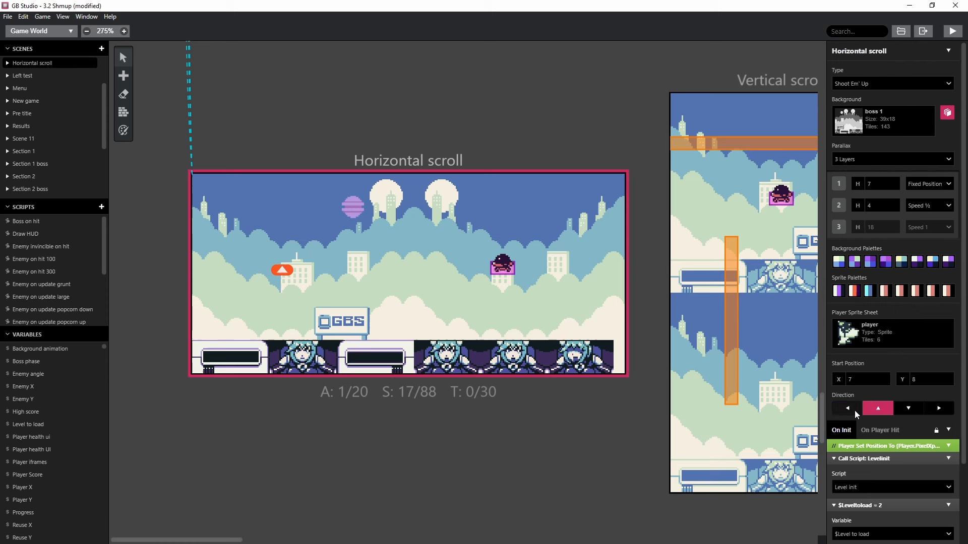
pyautogui.click(938, 407)
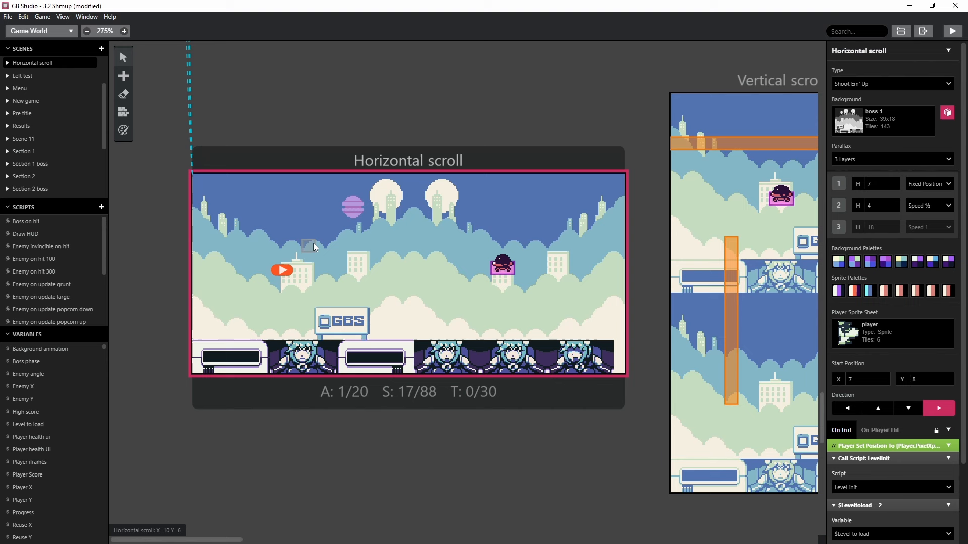
pyautogui.click(937, 409)
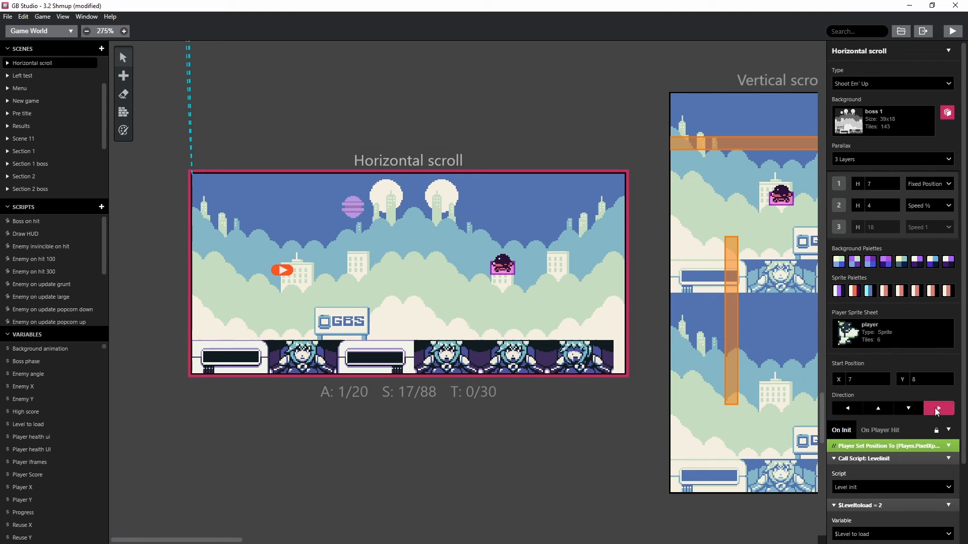
pyautogui.moveTo(937, 408)
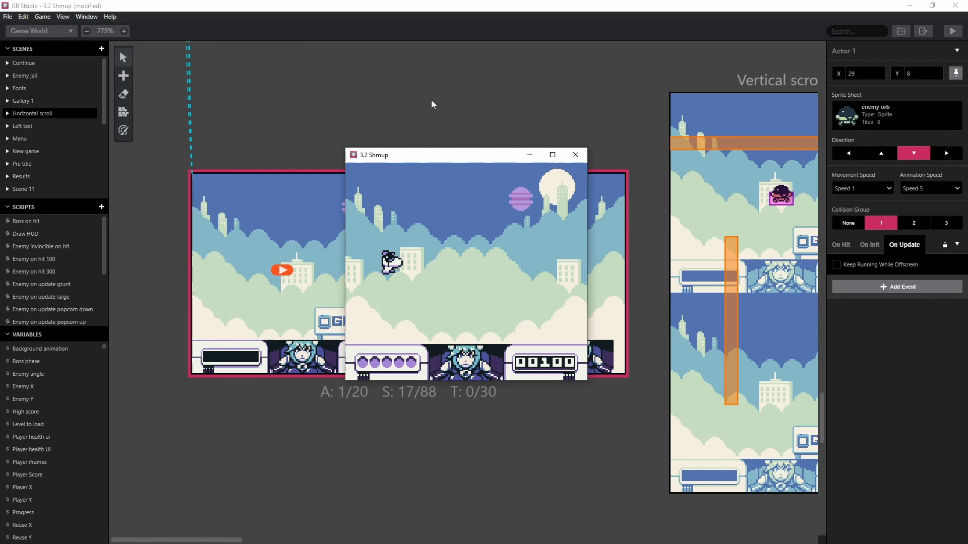
# - Paint solid collision along Horizontal scroll's bottom ground, then play-test and close the game
pyautogui.click(574, 154)
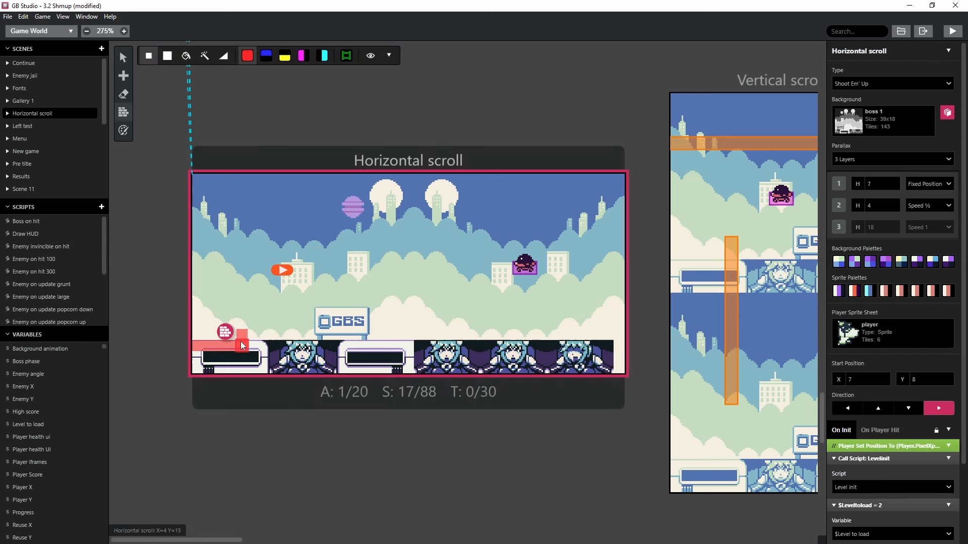
pyautogui.moveTo(222, 333); pyautogui.dragTo(346, 333)
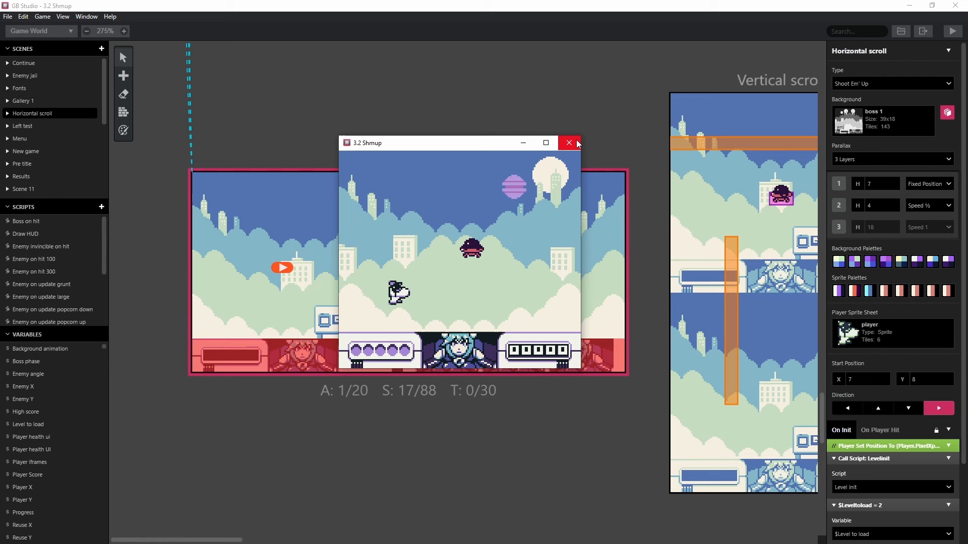
pyautogui.moveTo(569, 143)
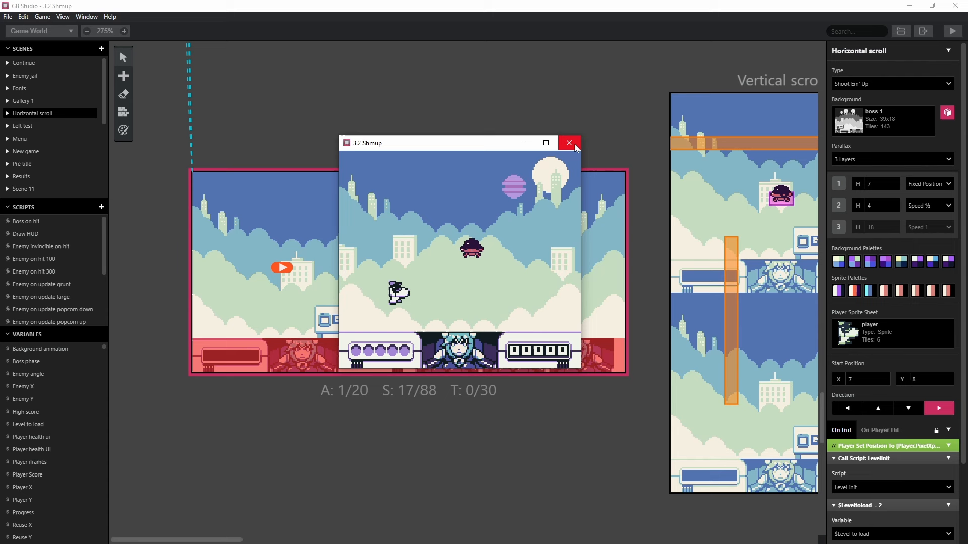
pyautogui.click(567, 142)
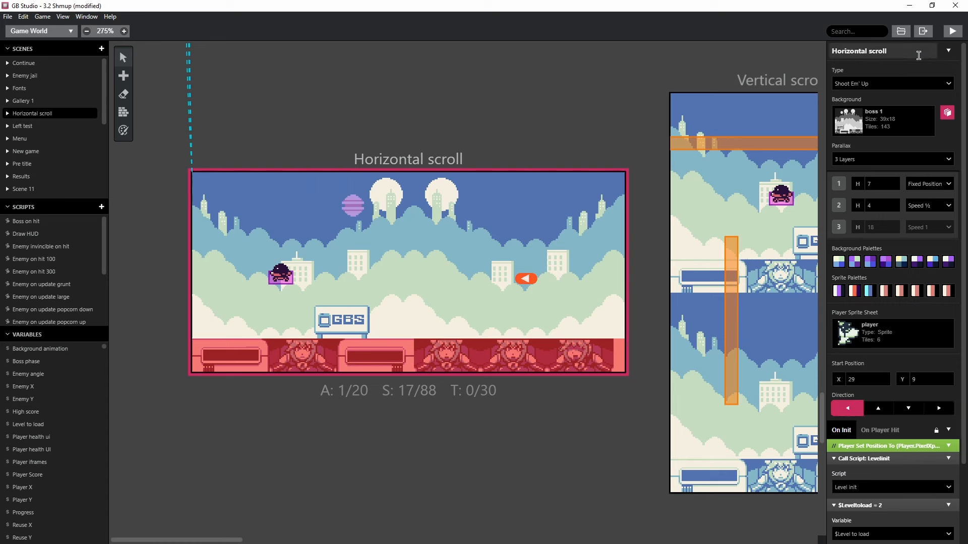
# - Play-test the right-side, left-facing start, then select the Vertical scroll scene
pyautogui.click(952, 31)
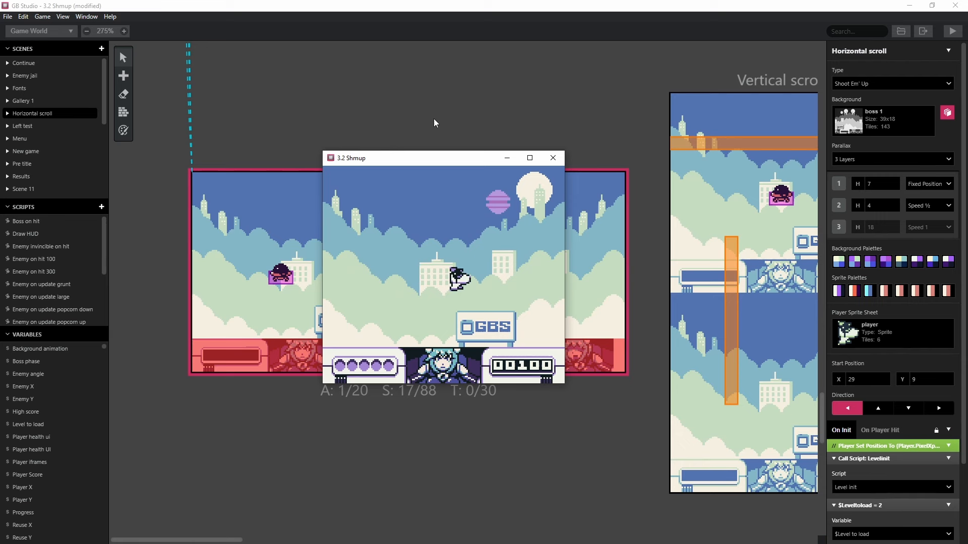
pyautogui.click(552, 157)
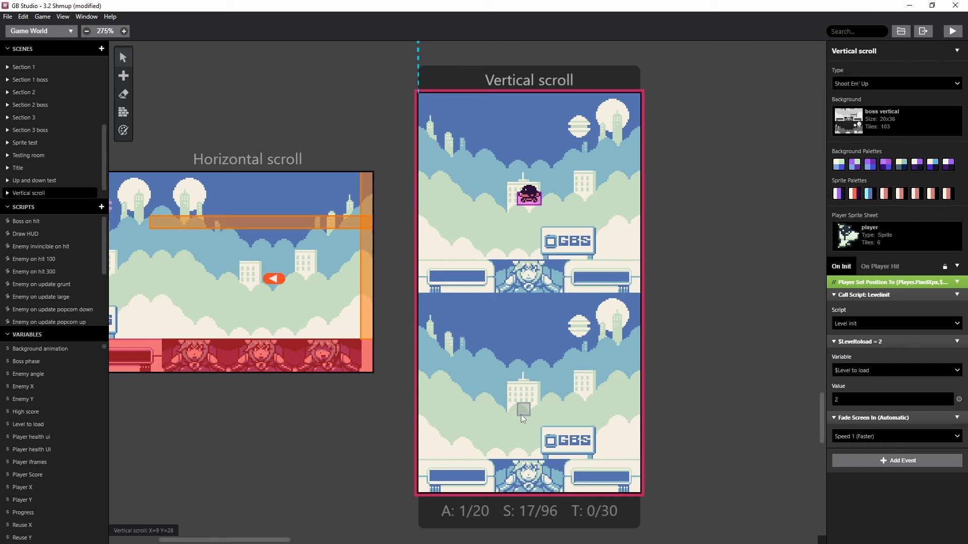
# - Place the Vertical scroll player start at X 9, Y 28
pyautogui.click(524, 410)
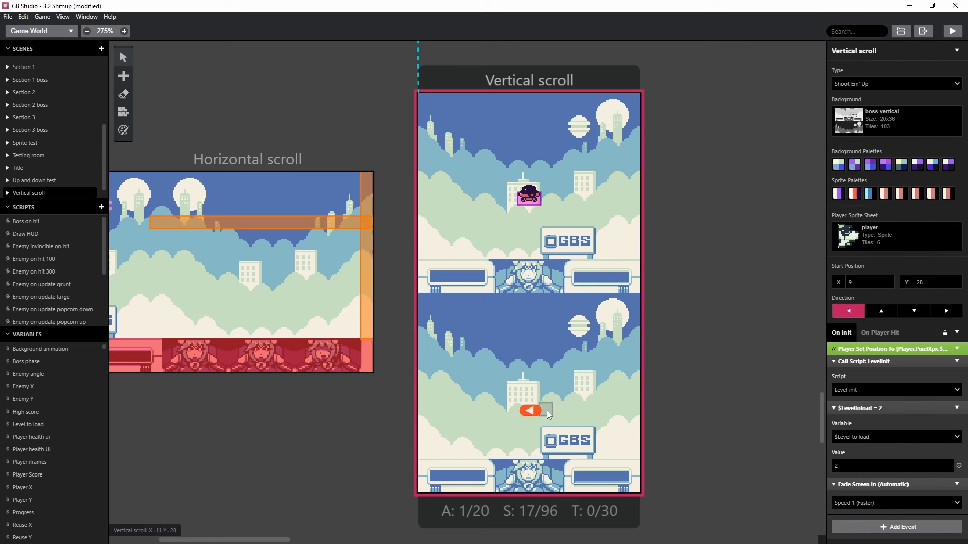
pyautogui.click(880, 311)
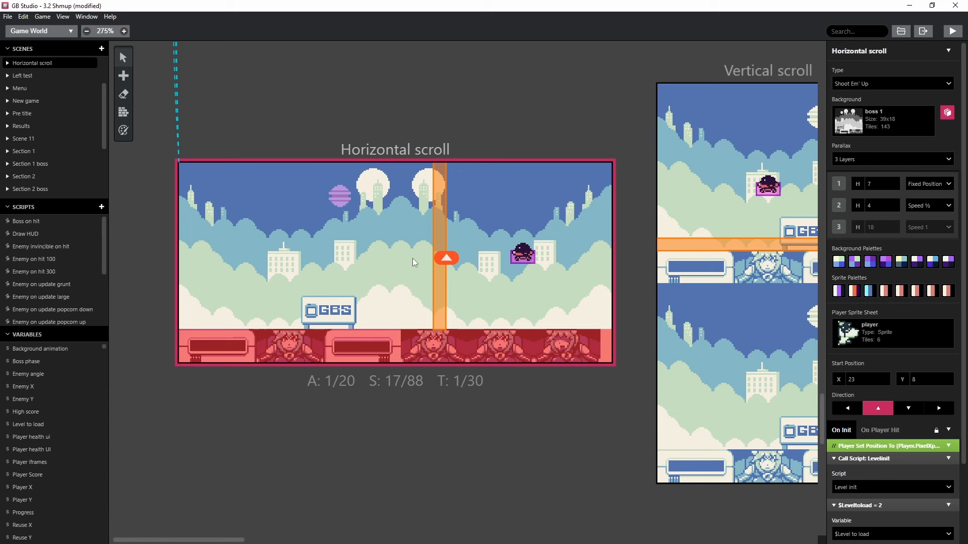
# - Drag the 1-by-15 'Hi, I'm a trigger!' trigger toward Horizontal scroll's right edge
pyautogui.moveTo(446, 258); pyautogui.dragTo(258, 258)
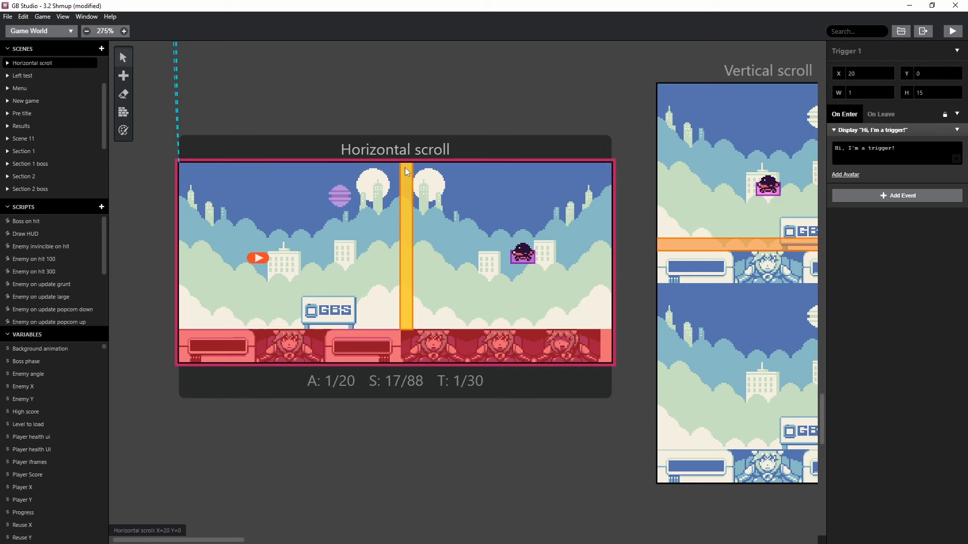
pyautogui.moveTo(412, 169)
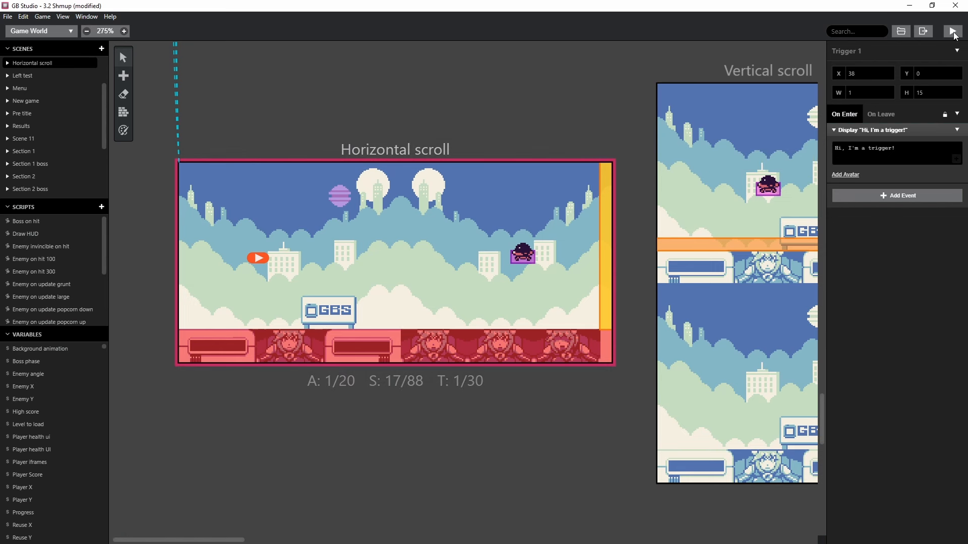
pyautogui.click(952, 31)
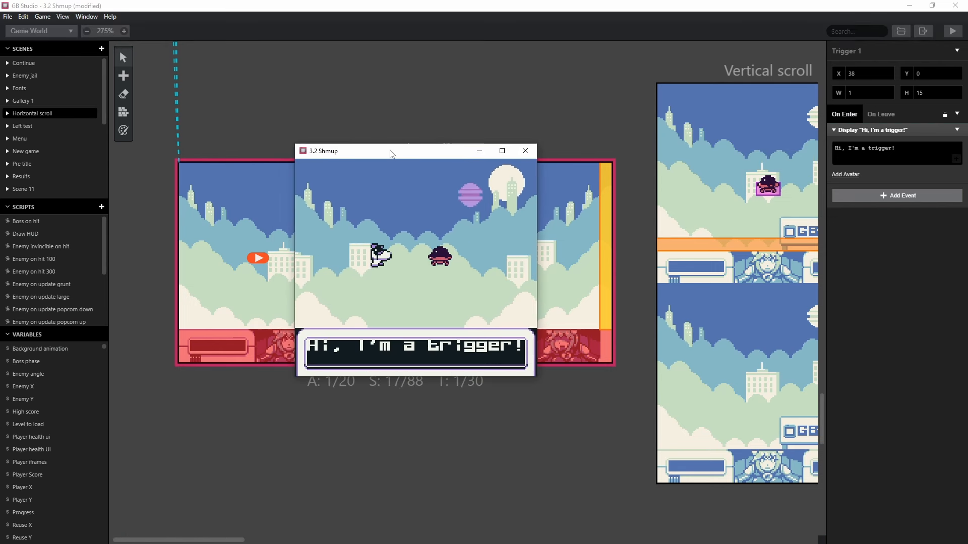
pyautogui.moveTo(532, 203)
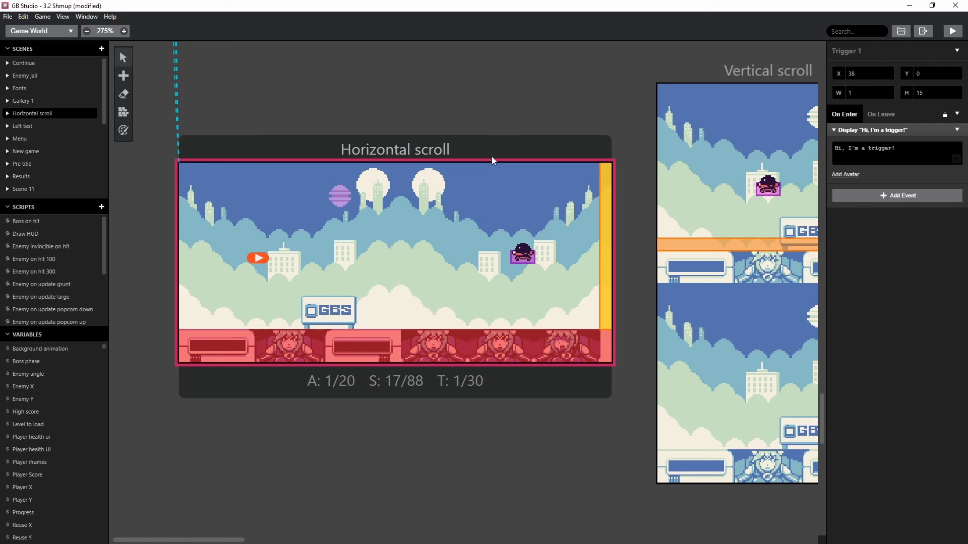
pyautogui.moveTo(605, 170)
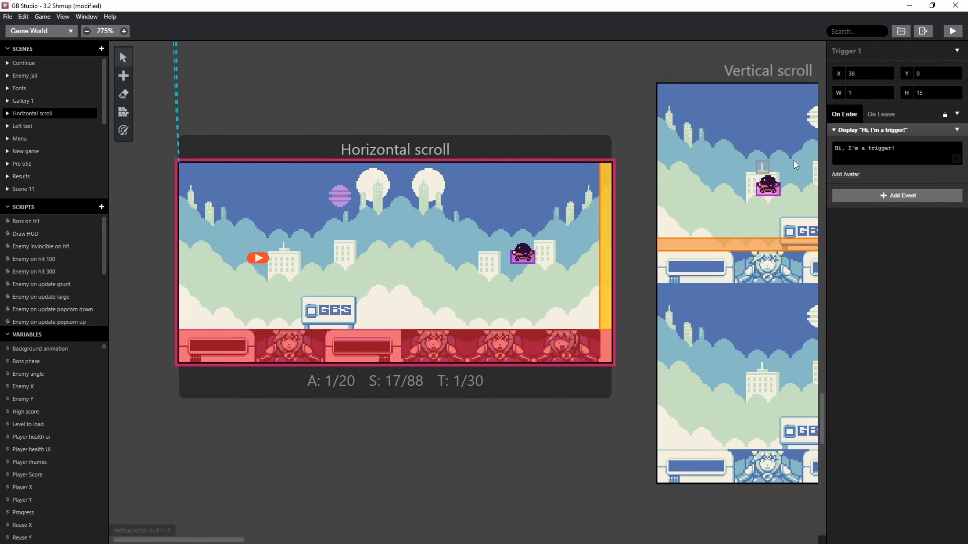
# - Reposition Trigger 1, set its height to 15, and switch the editor to Sprites
pyautogui.click(955, 94)
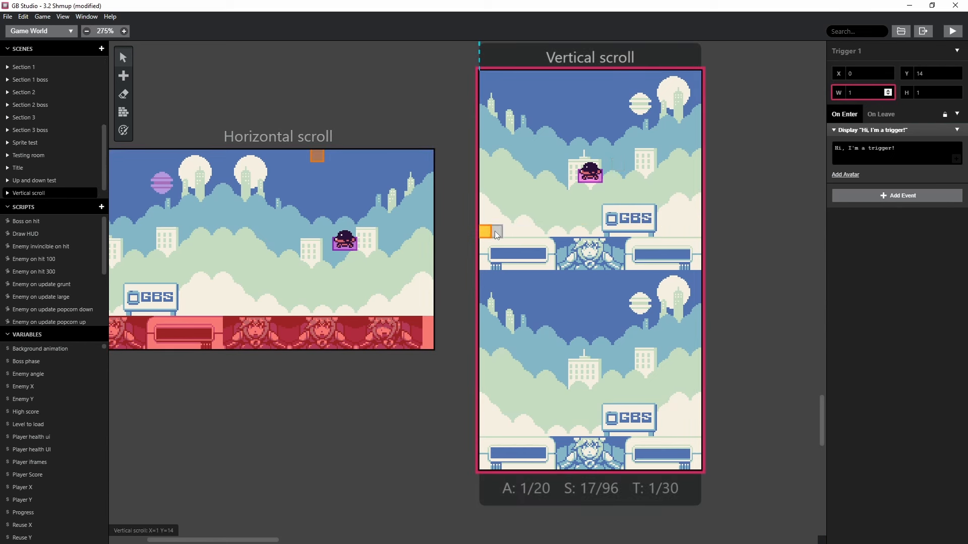
pyautogui.moveTo(487, 231); pyautogui.dragTo(486, 354)
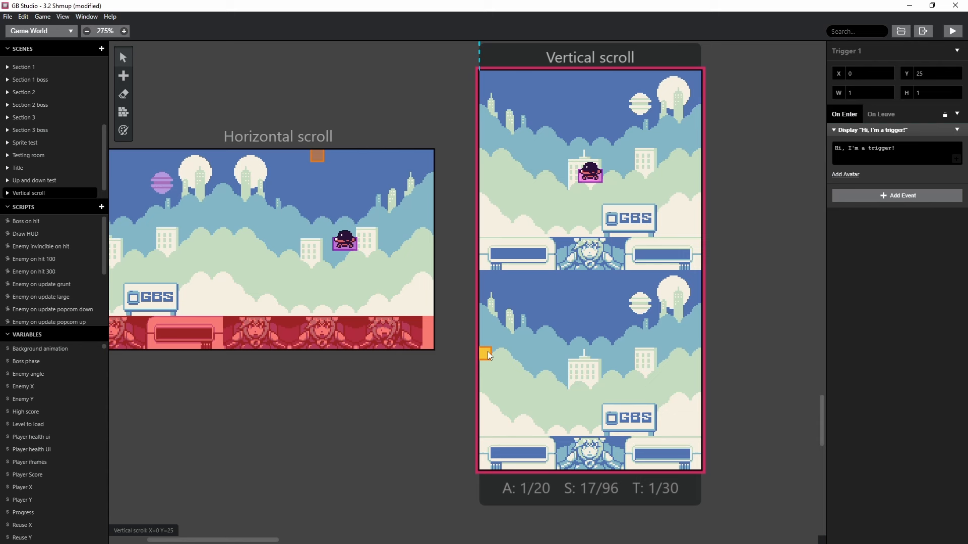
pyautogui.moveTo(486, 354); pyautogui.dragTo(486, 349)
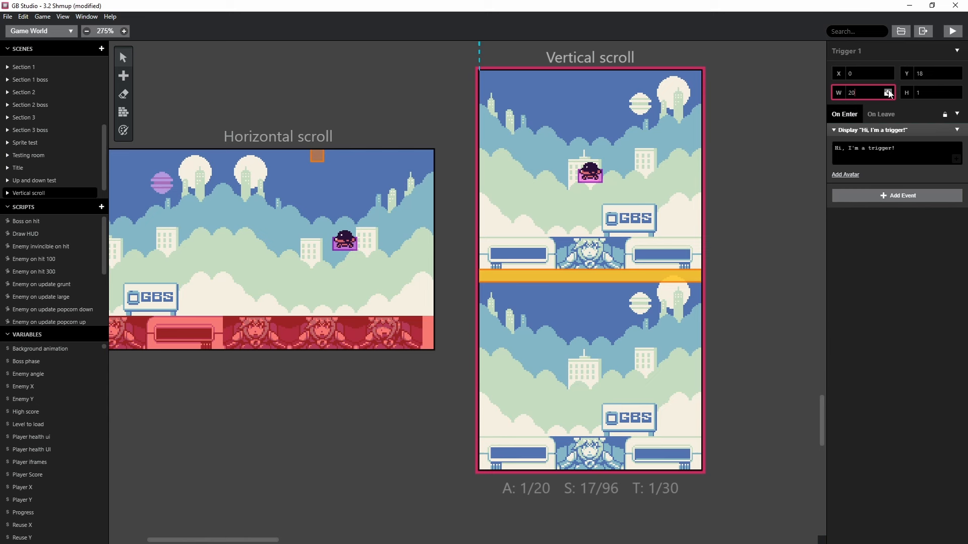
pyautogui.moveTo(583, 291)
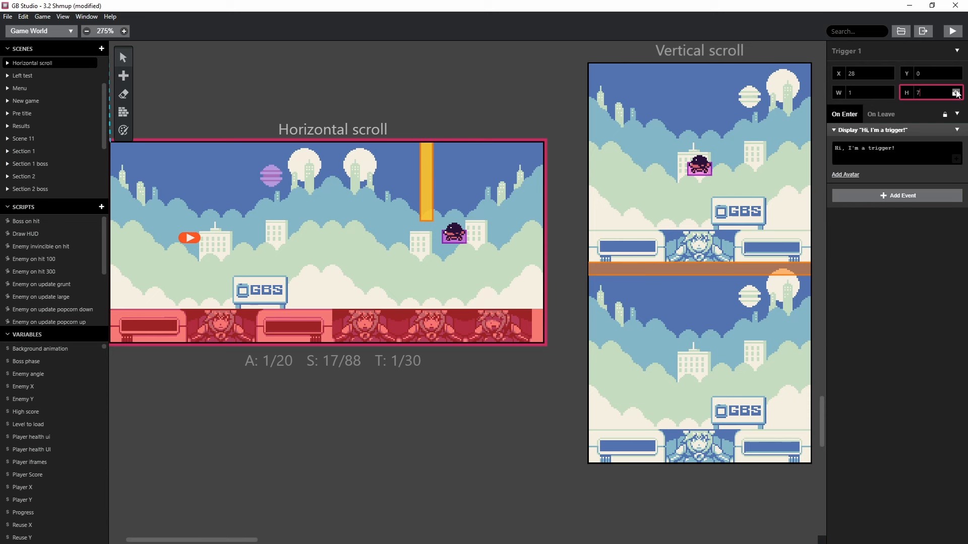
pyautogui.write('15')
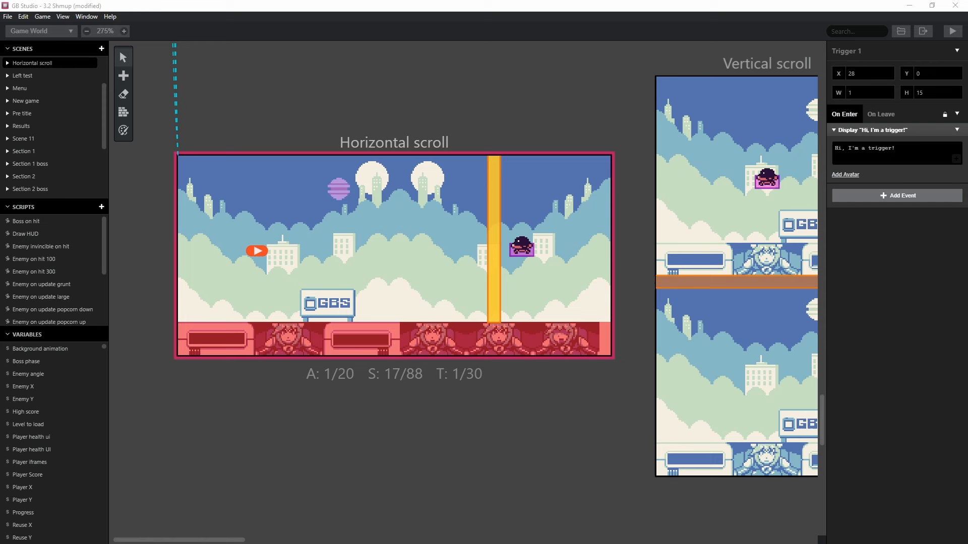
pyautogui.click(40, 31)
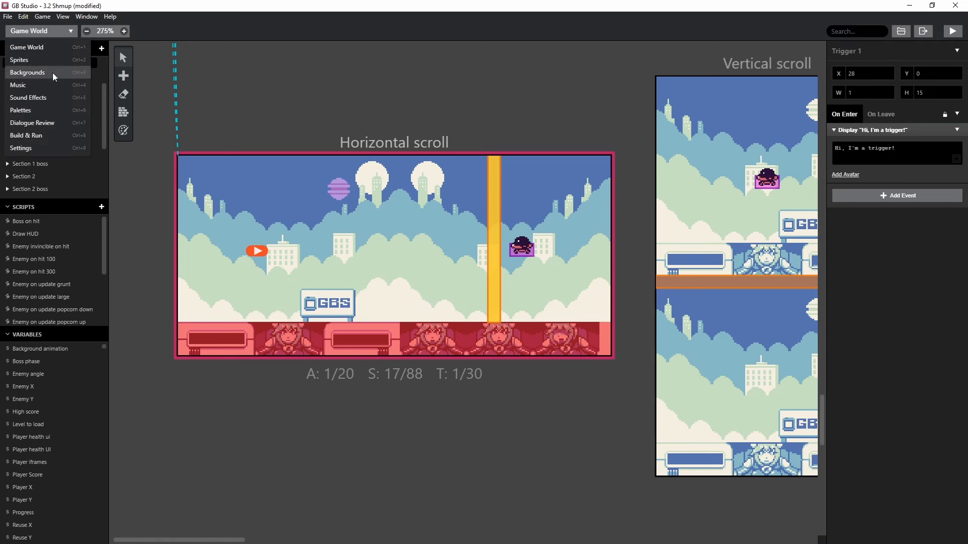
pyautogui.click(19, 60)
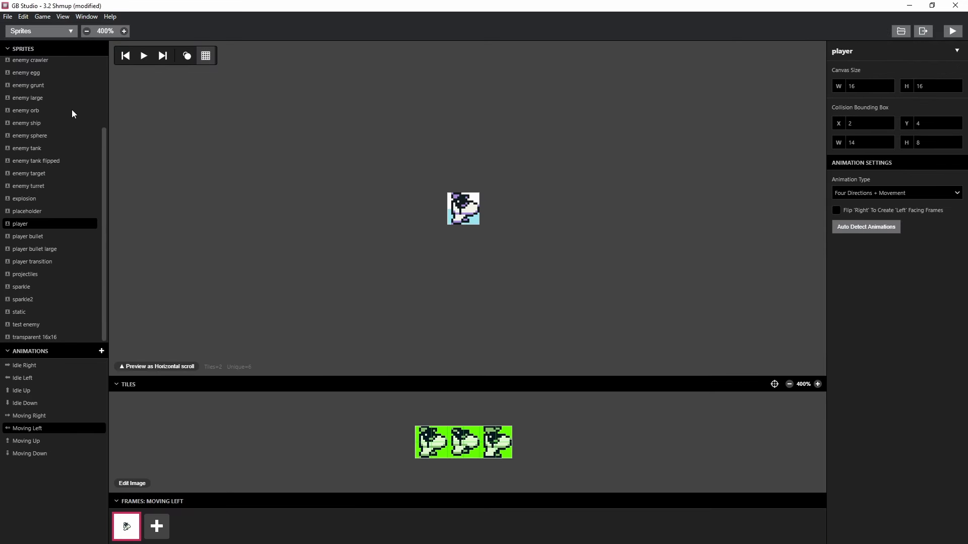
pyautogui.moveTo(54, 198)
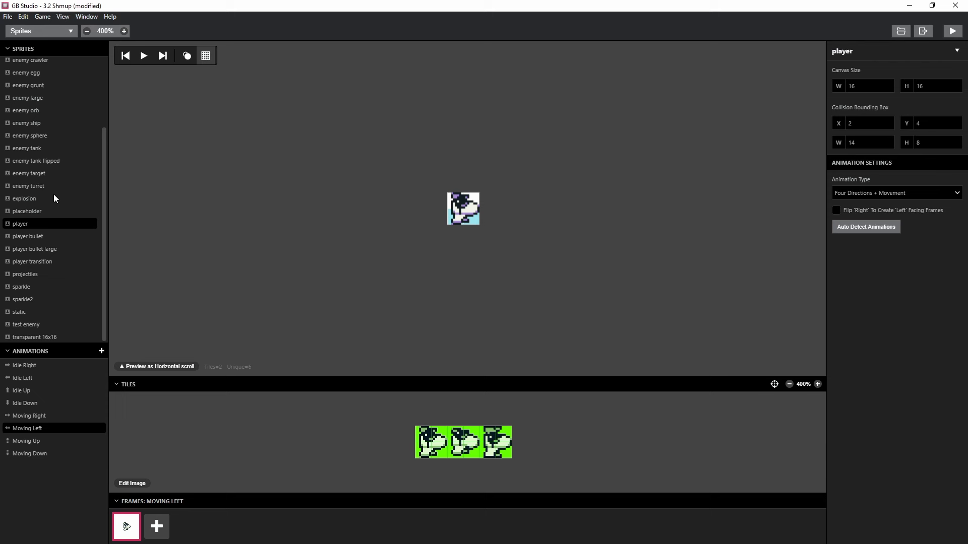
pyautogui.moveTo(368, 186)
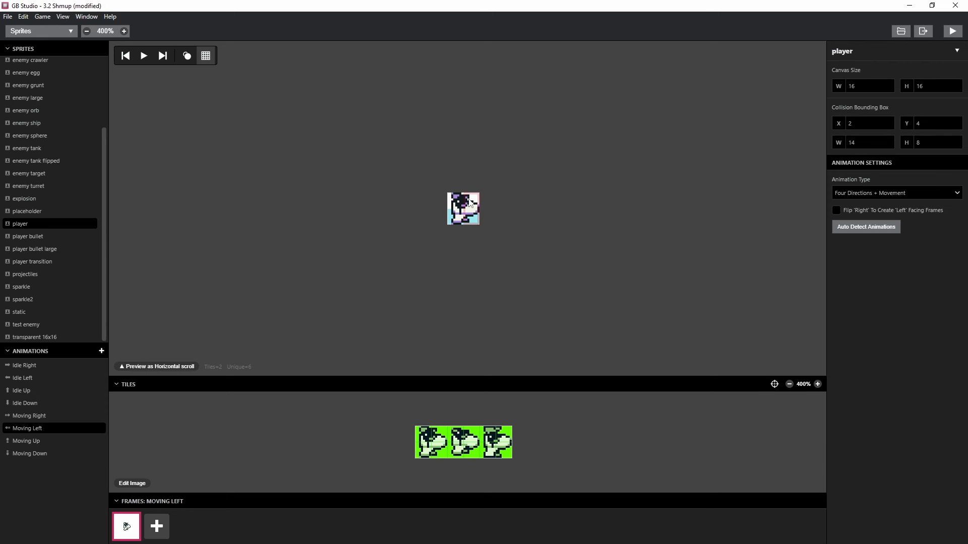
pyautogui.moveTo(364, 207)
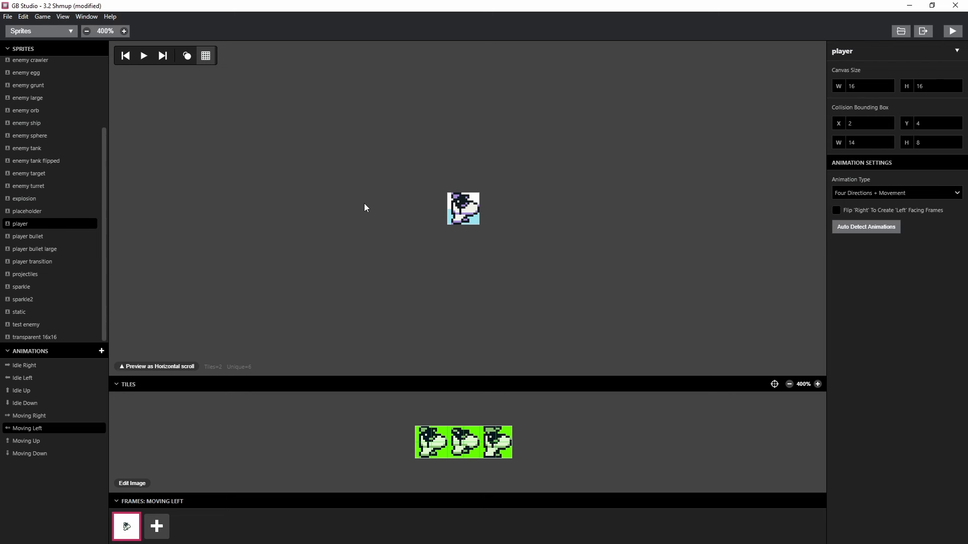
pyautogui.click(24, 364)
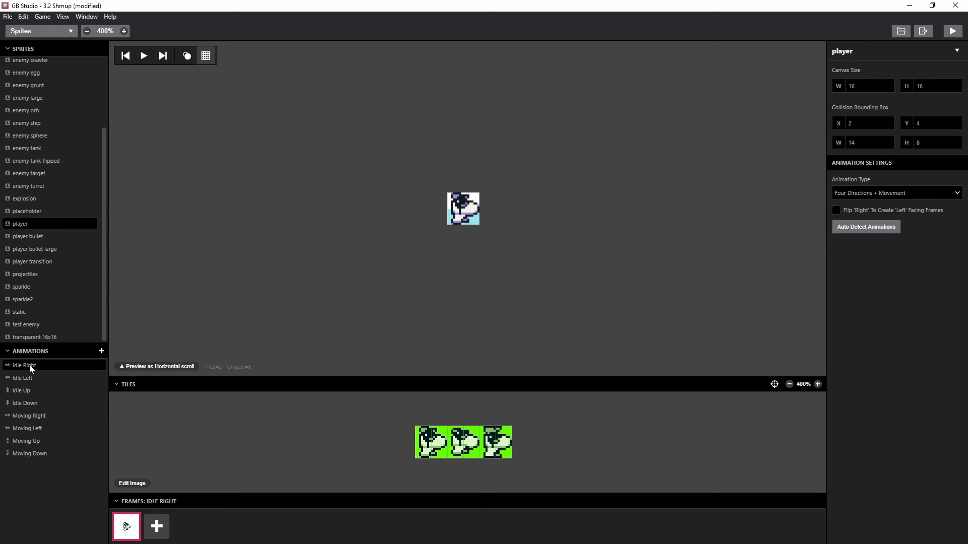
pyautogui.moveTo(915, 190)
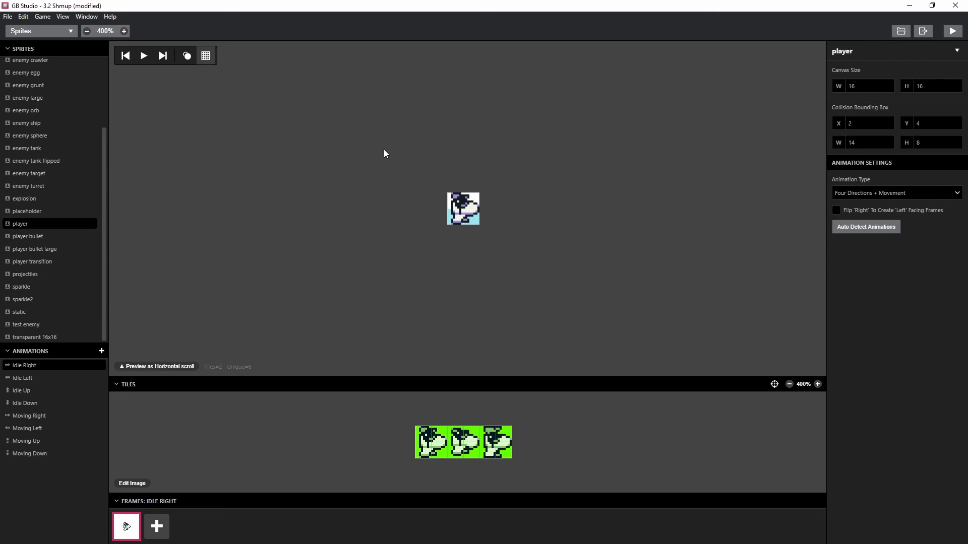
pyautogui.moveTo(442, 308)
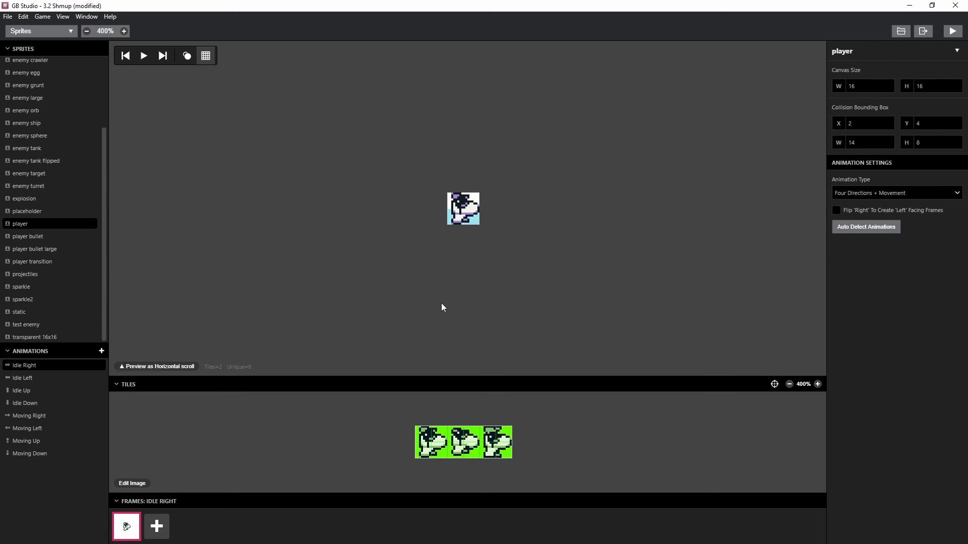
pyautogui.moveTo(188, 415)
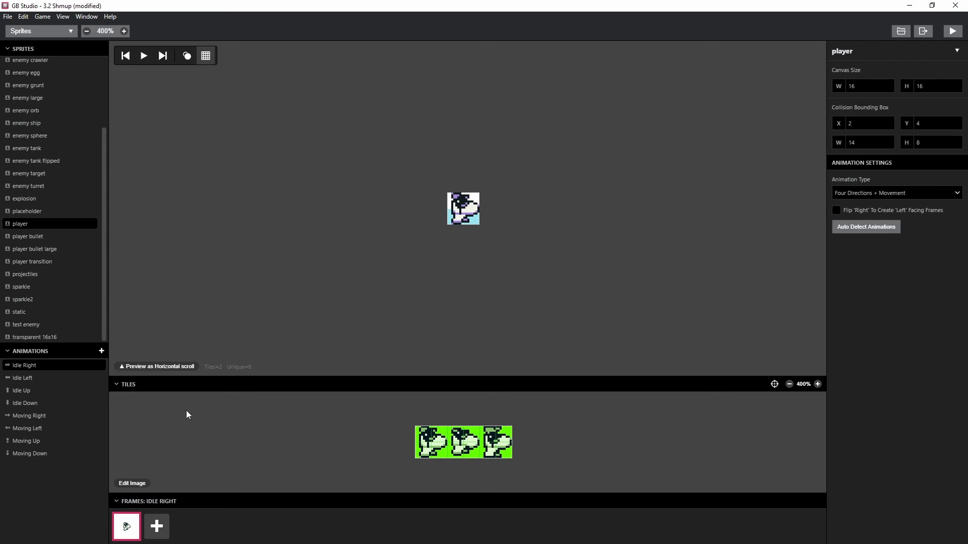
pyautogui.click(29, 415)
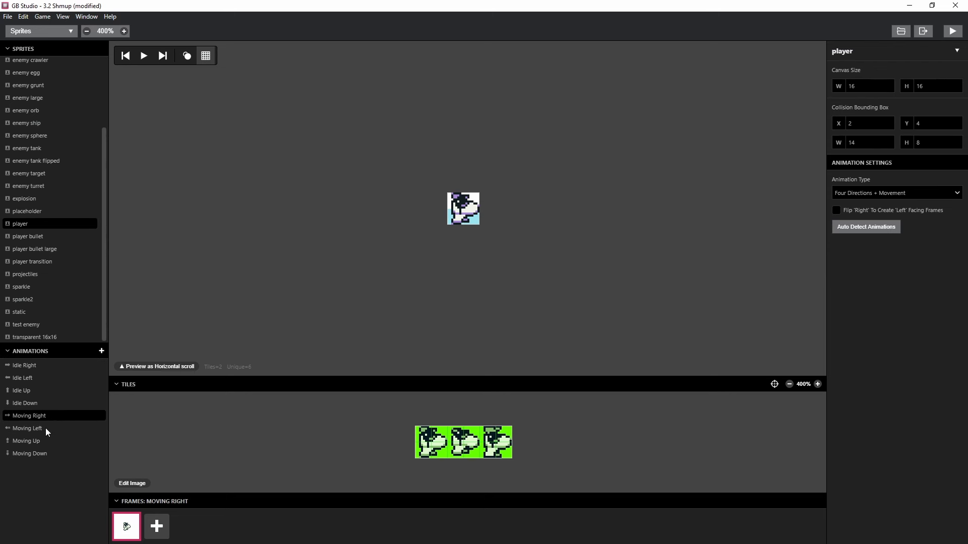
pyautogui.click(30, 453)
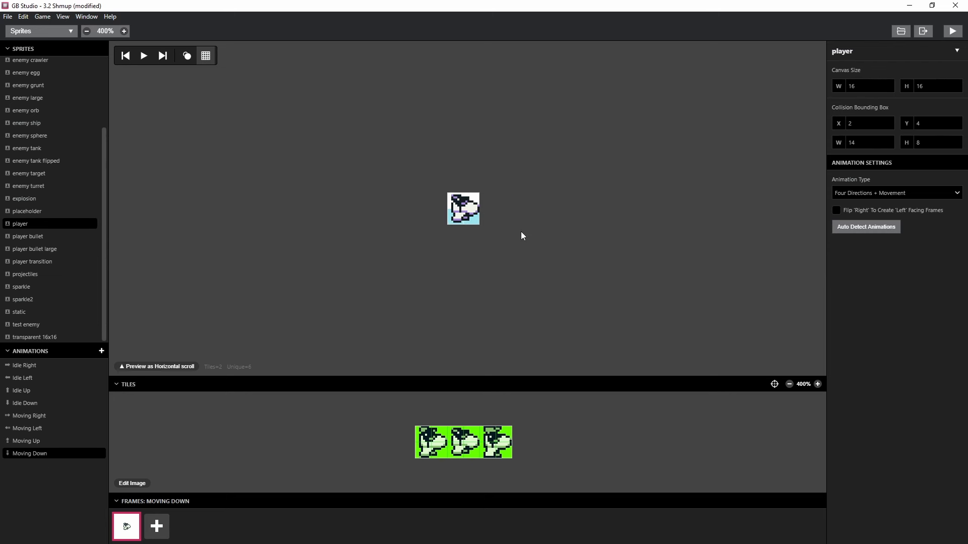
pyautogui.moveTo(51, 377)
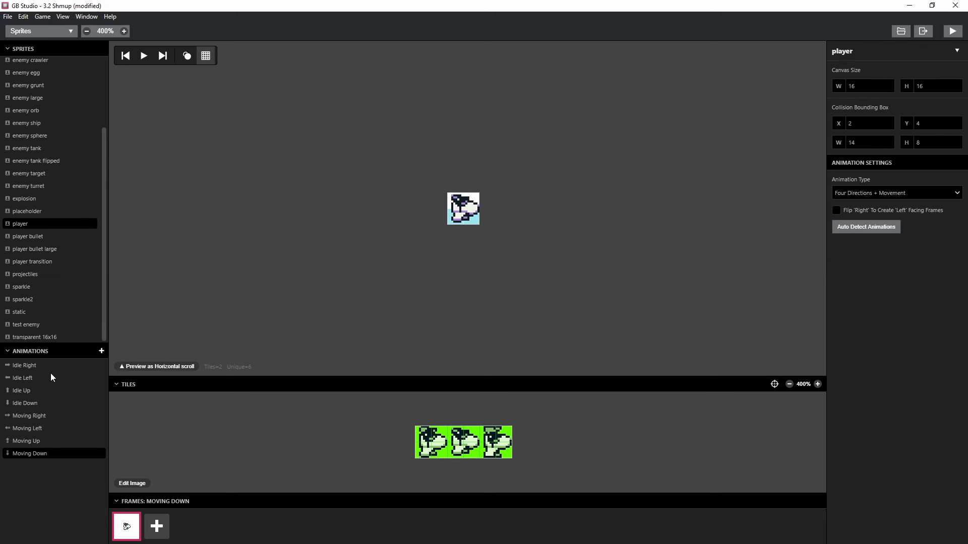
pyautogui.click(23, 378)
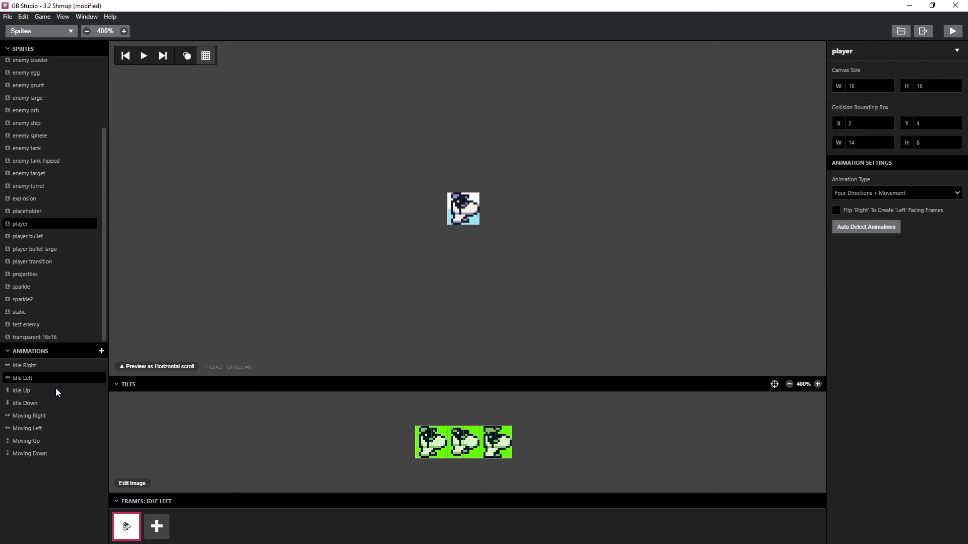
pyautogui.moveTo(55, 386)
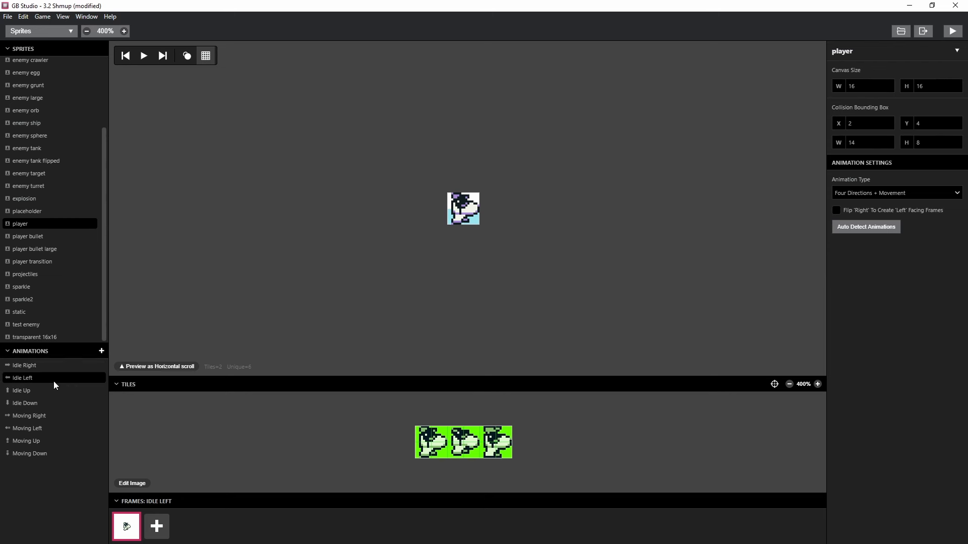
pyautogui.click(24, 365)
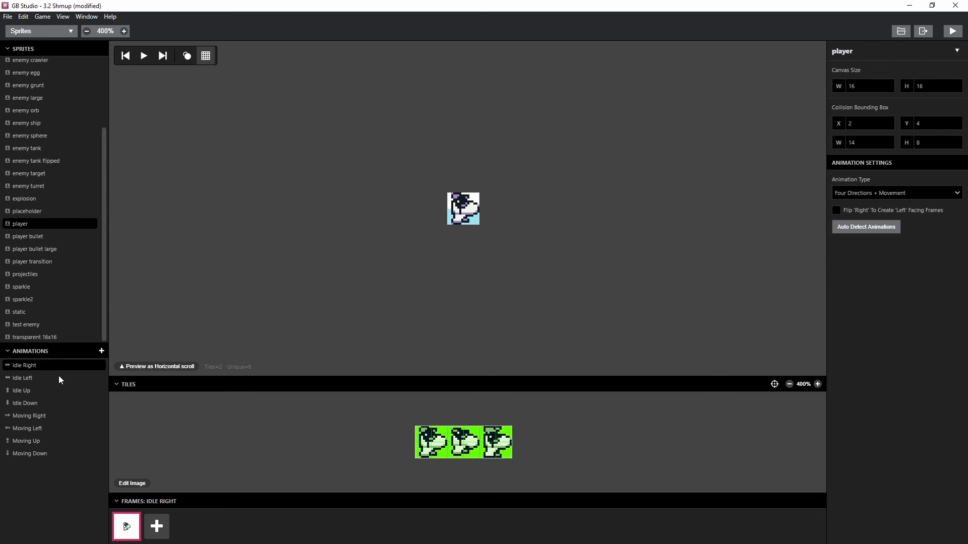
pyautogui.click(22, 390)
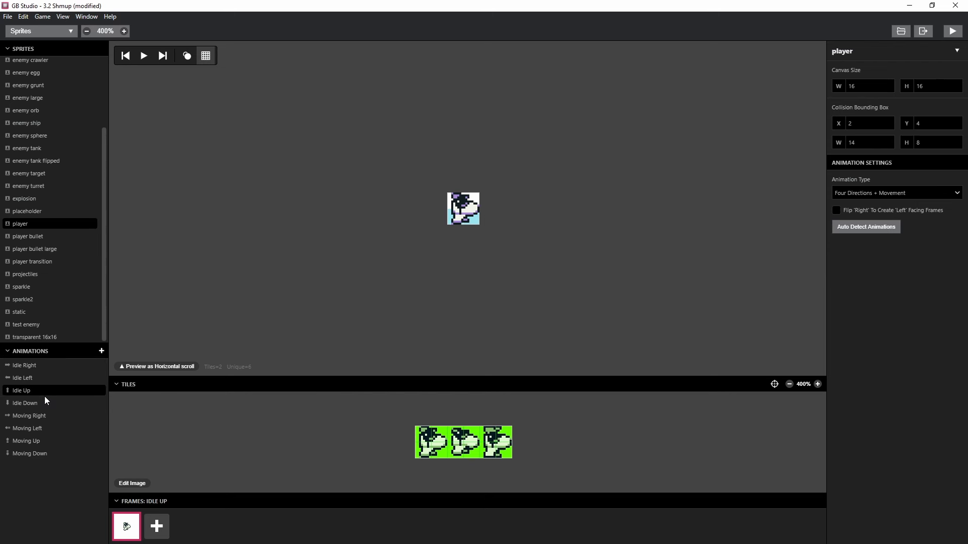
pyautogui.click(24, 366)
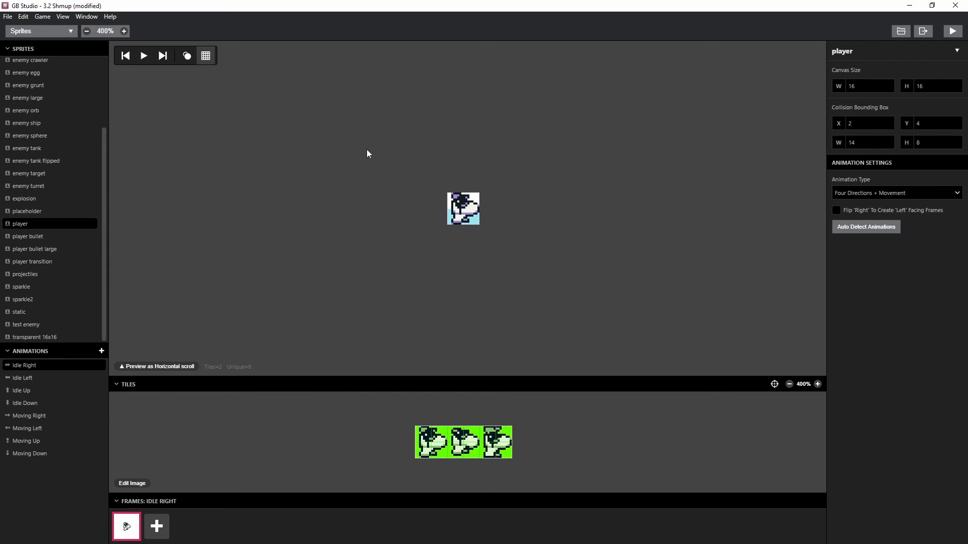
pyautogui.moveTo(378, 156)
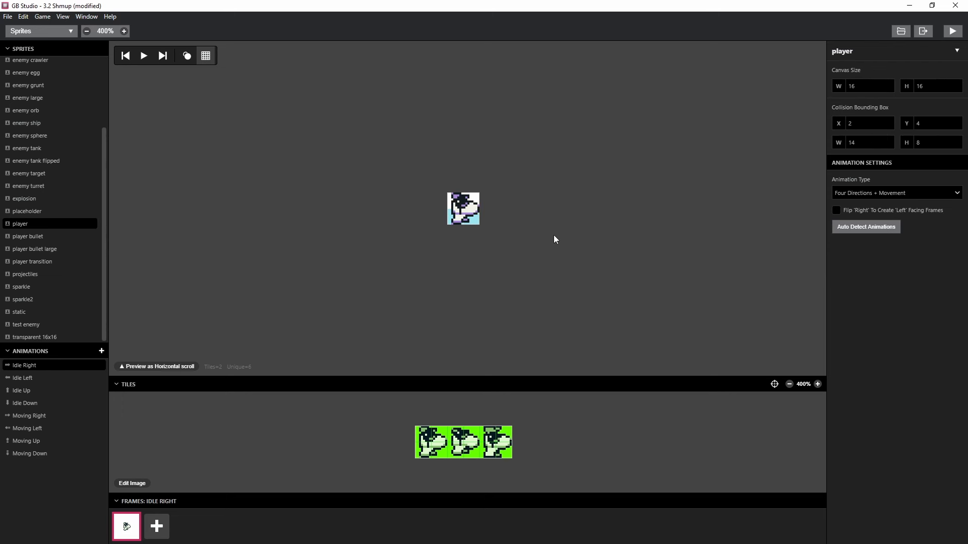
pyautogui.moveTo(819, 384)
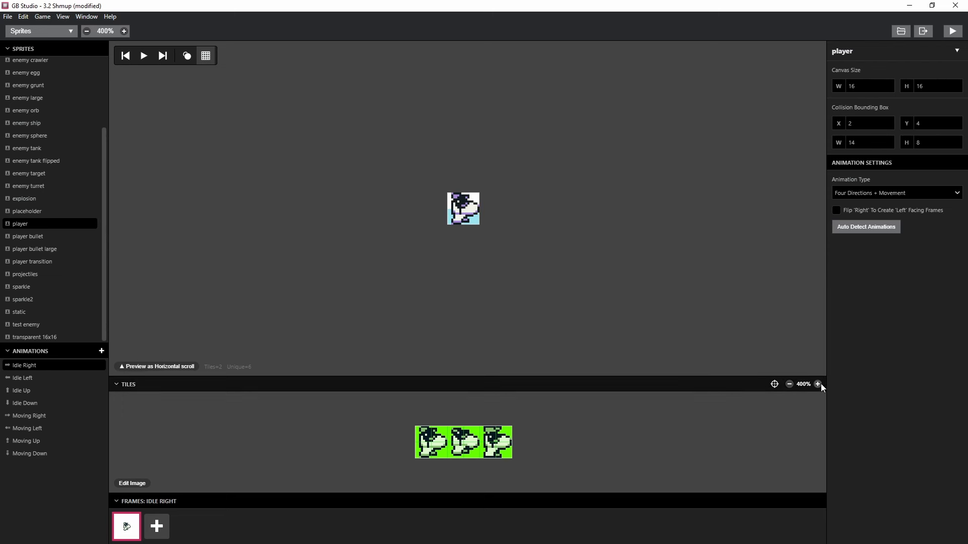
pyautogui.moveTo(640, 259)
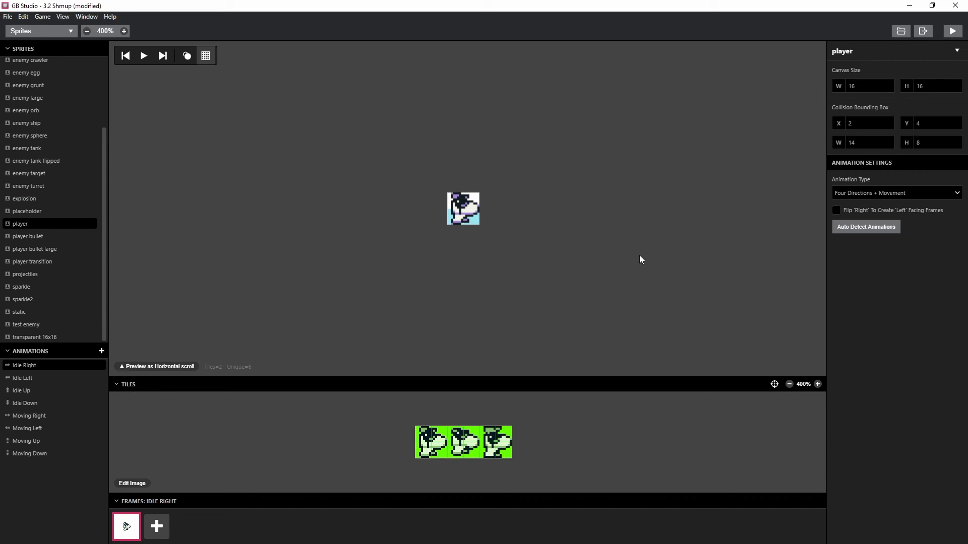
pyautogui.click(124, 31)
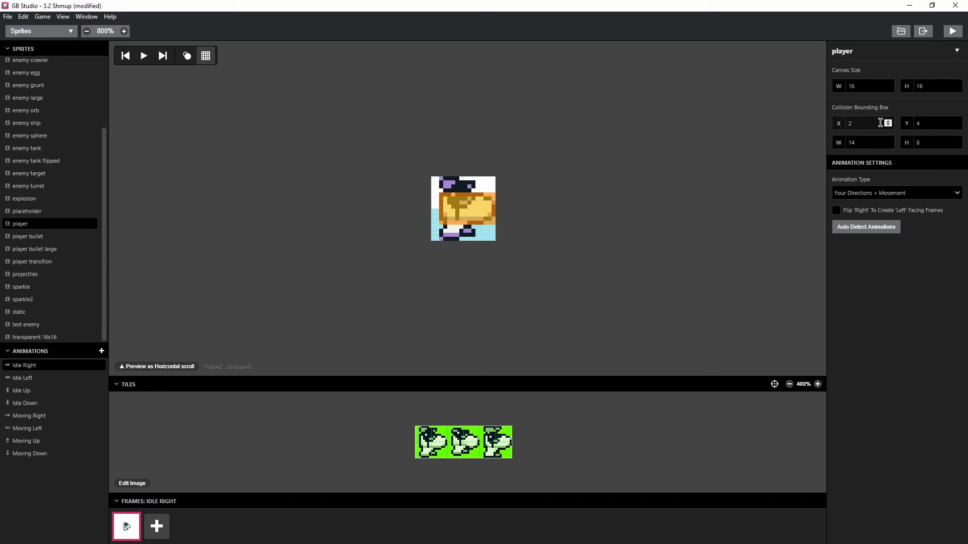
pyautogui.moveTo(875, 129)
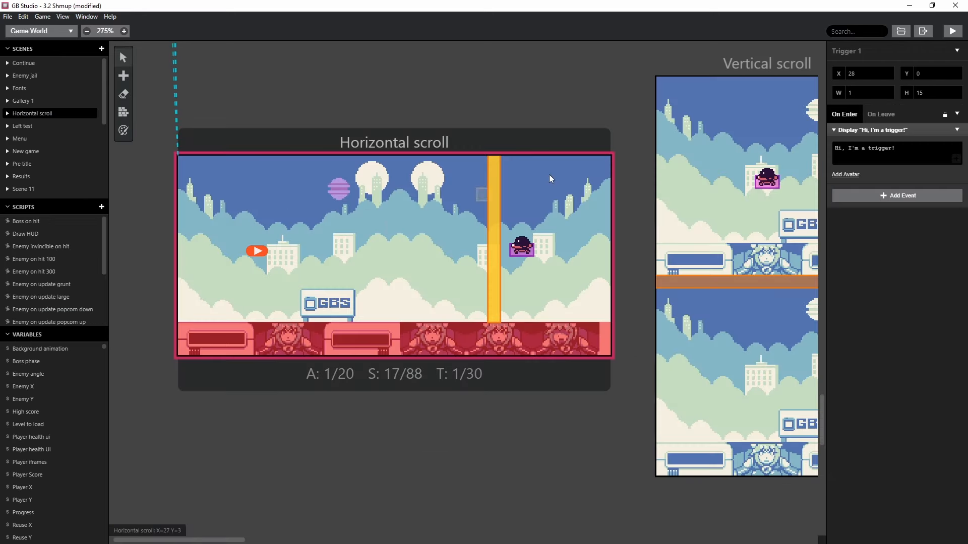
# - Play-test the game with Vertical scroll's 1-by-15 Trigger 2, then close the game window
pyautogui.click(951, 31)
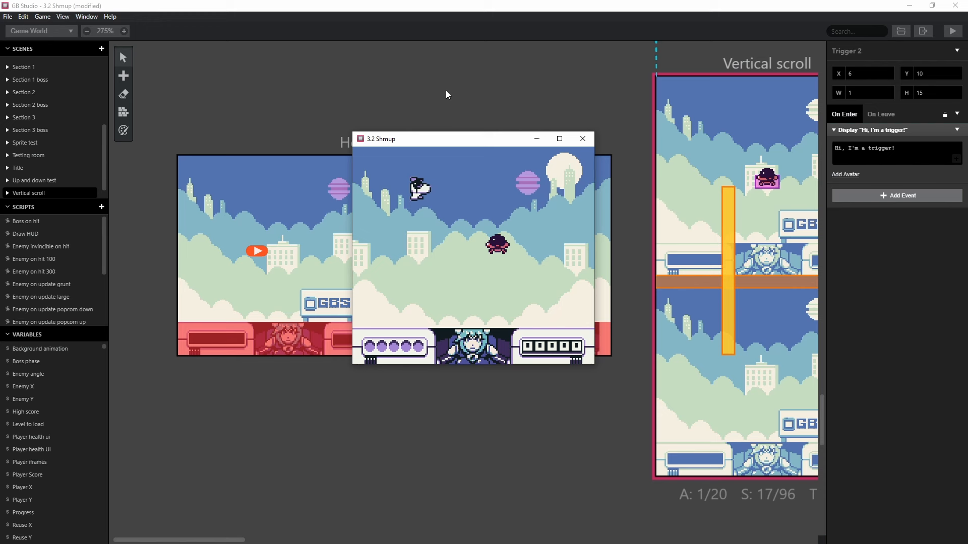
pyautogui.moveTo(574, 128)
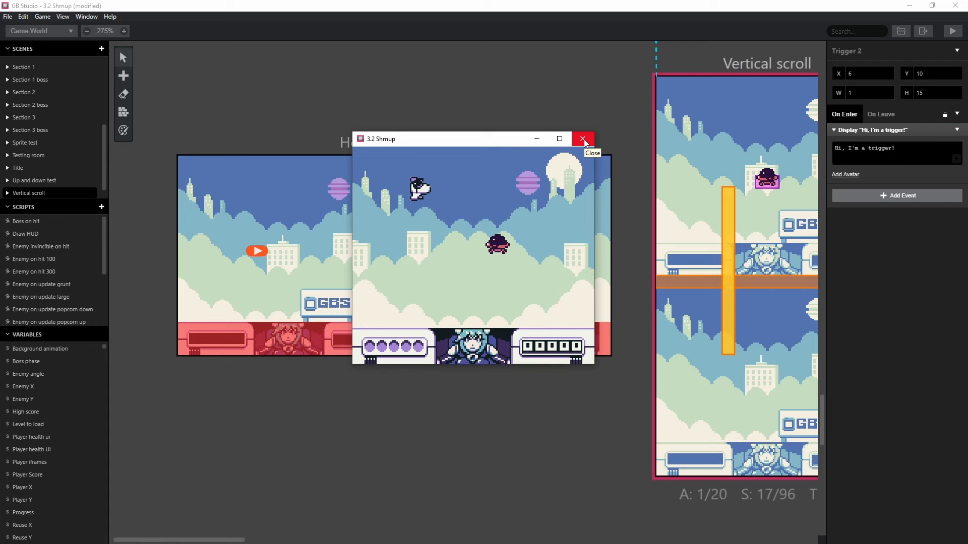
pyautogui.click(582, 138)
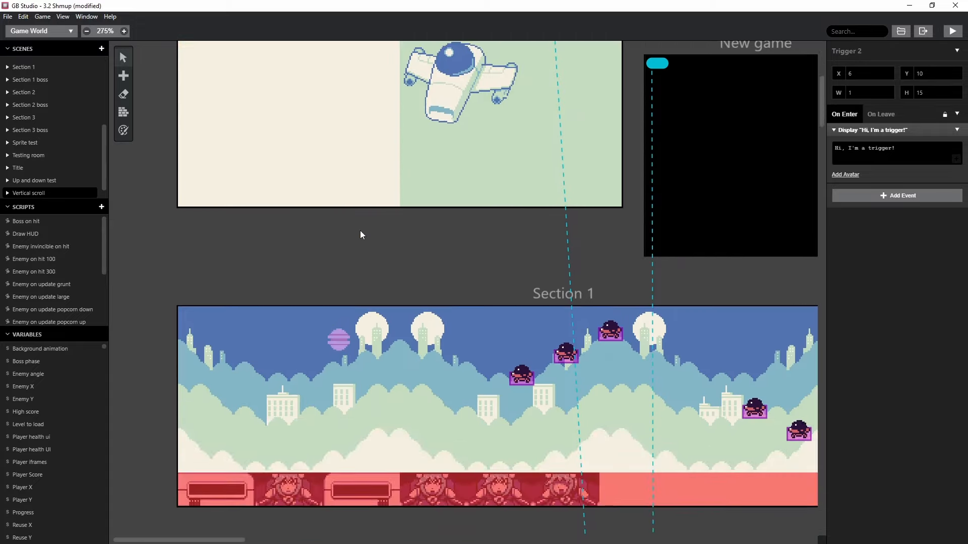
pyautogui.scroll(-3)
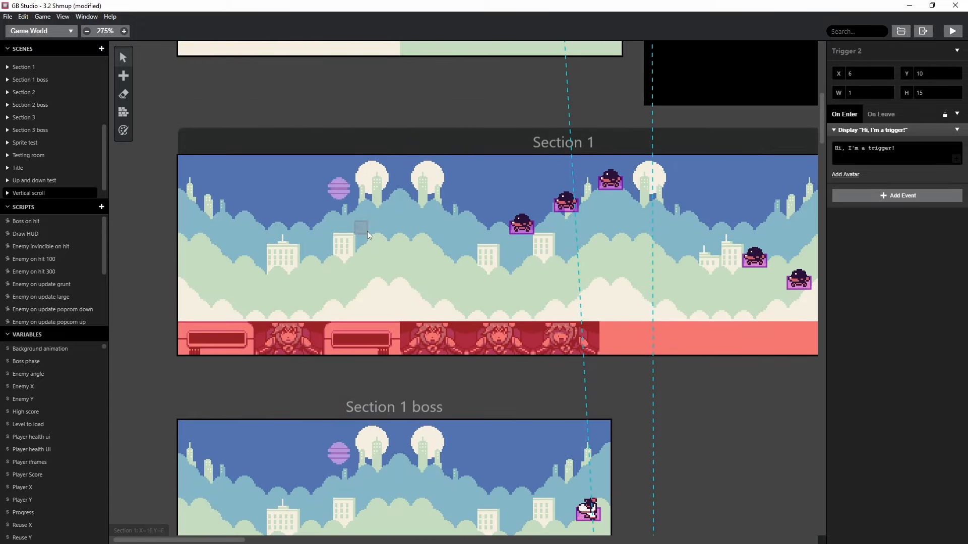
pyautogui.scroll(-3)
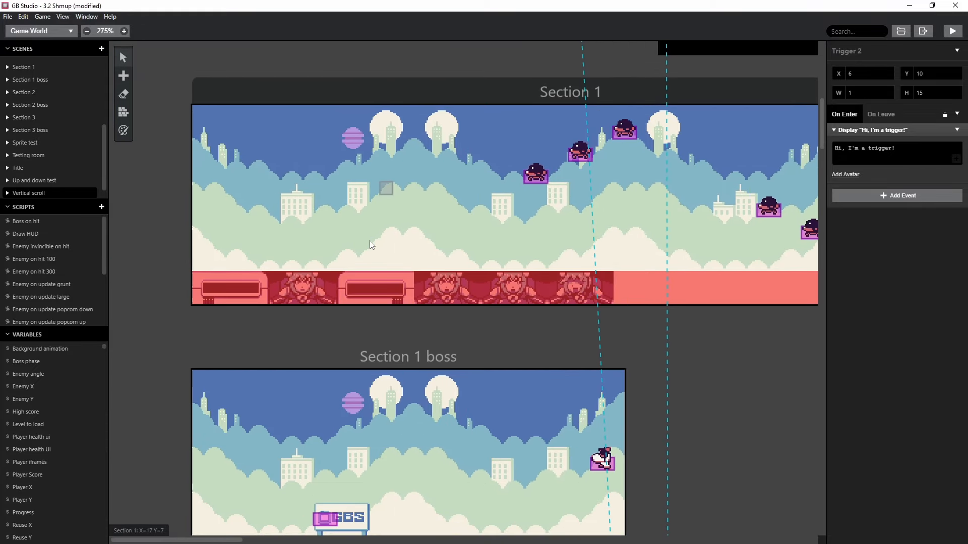
pyautogui.scroll(-3)
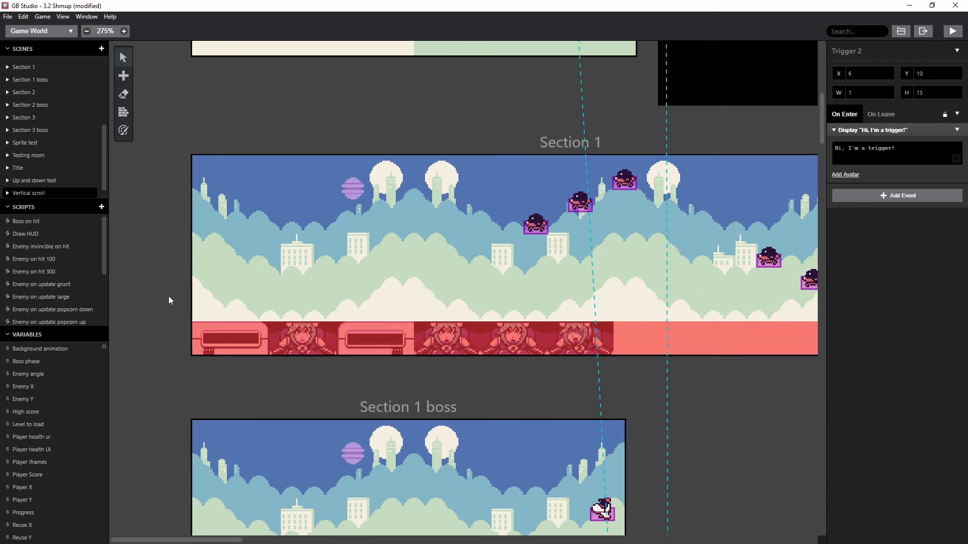
pyautogui.moveTo(182, 325)
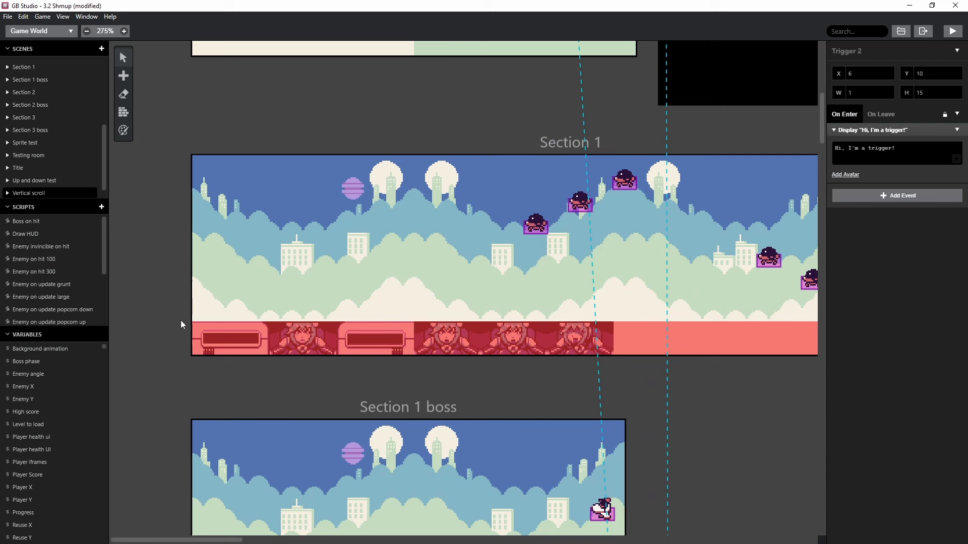